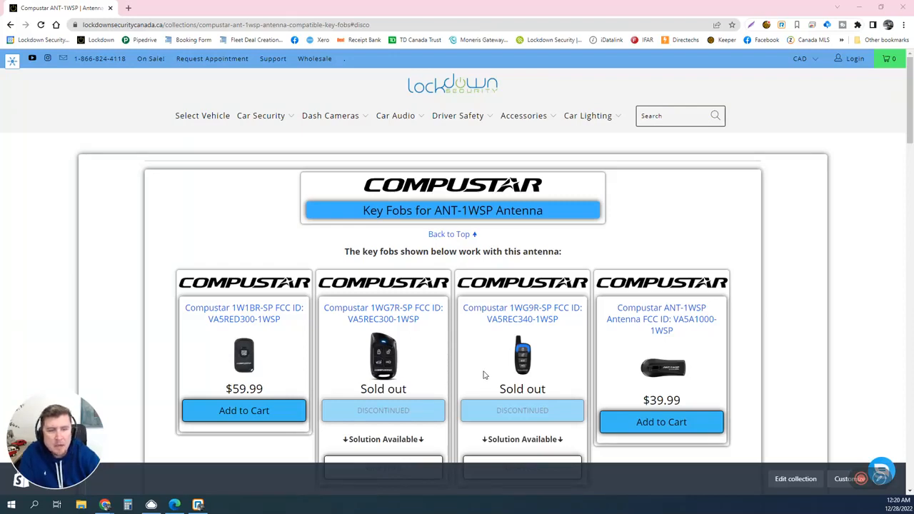
pyautogui.moveTo(480, 354)
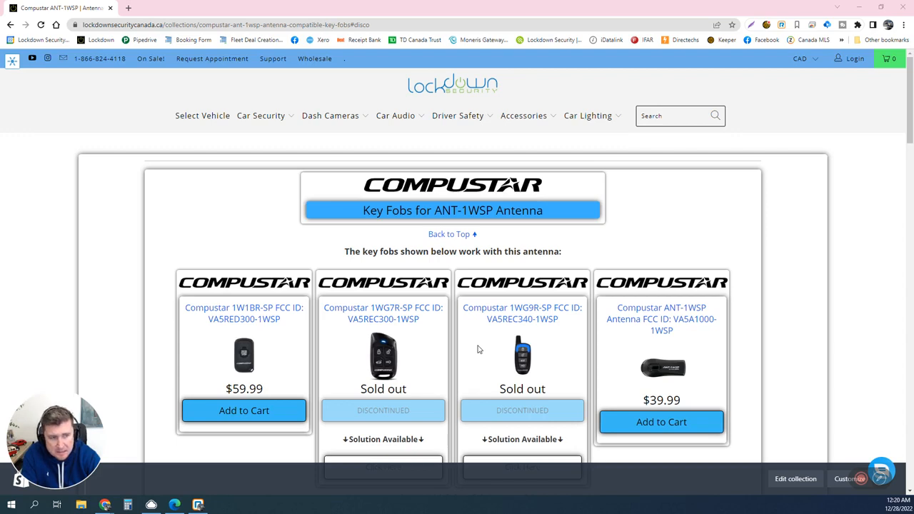
pyautogui.moveTo(401, 166)
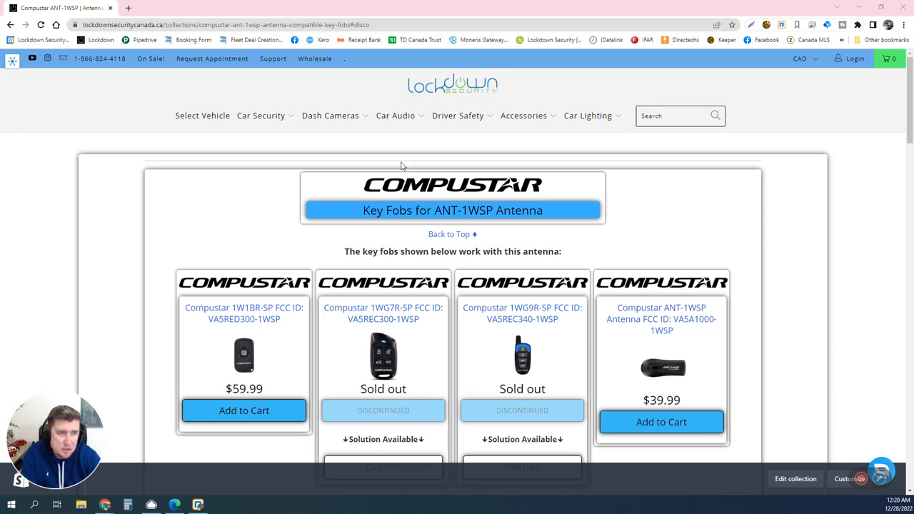
pyautogui.moveTo(517, 329)
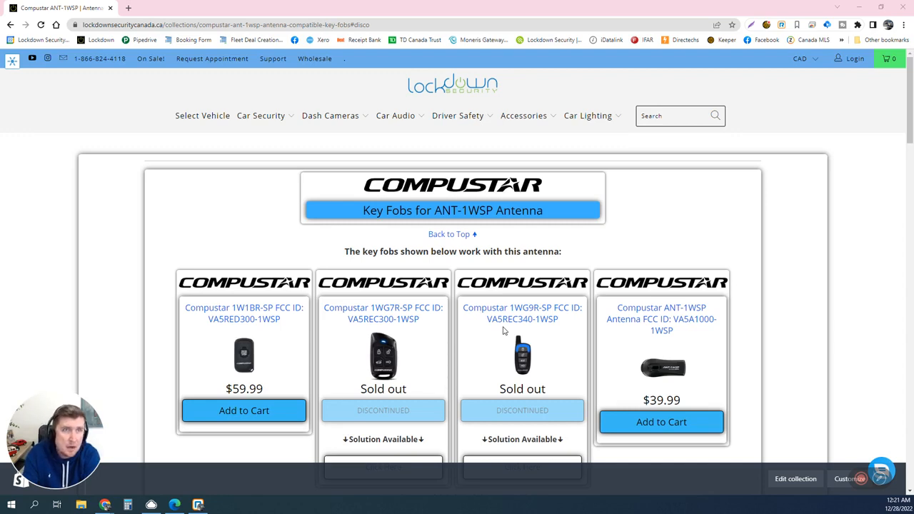
pyautogui.moveTo(502, 330)
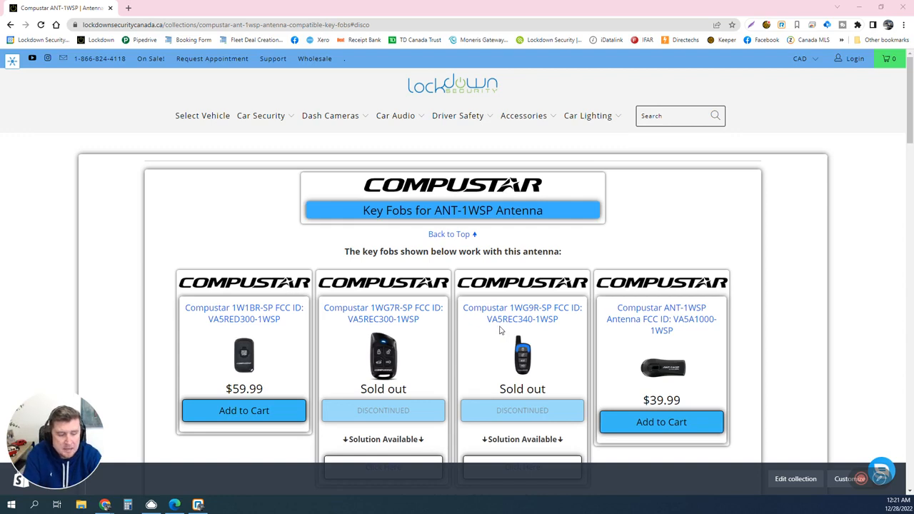
pyautogui.moveTo(411, 303)
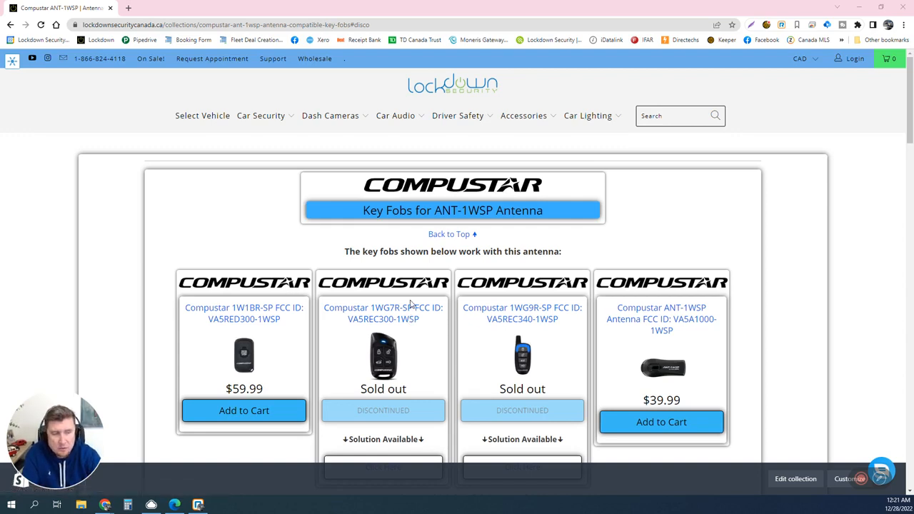
pyautogui.moveTo(415, 307)
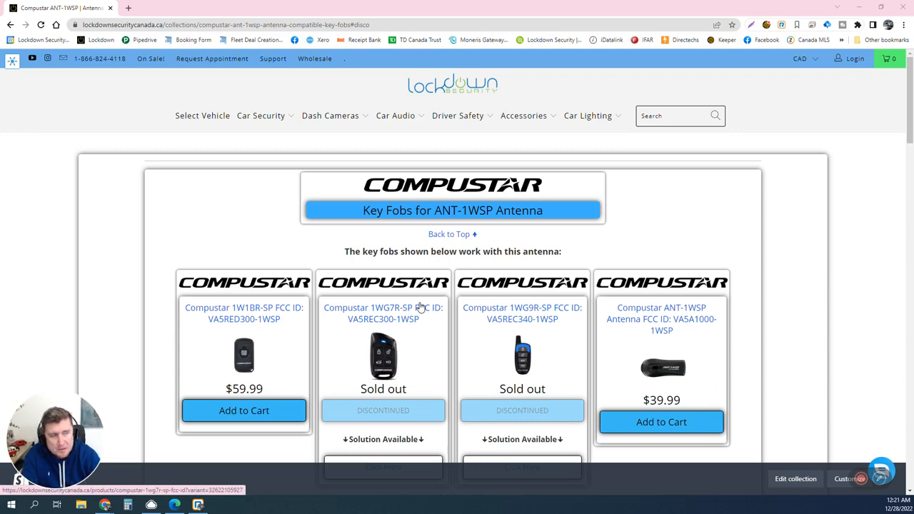
pyautogui.moveTo(420, 308)
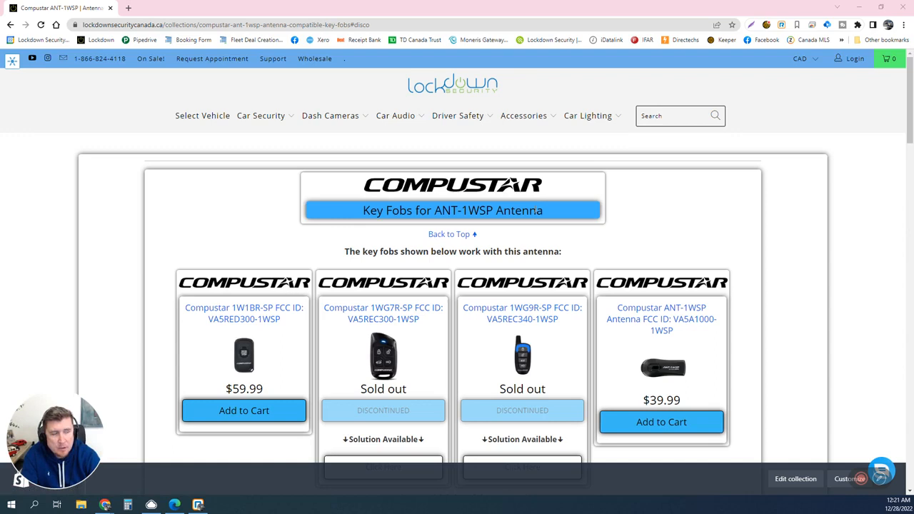
pyautogui.moveTo(640, 280)
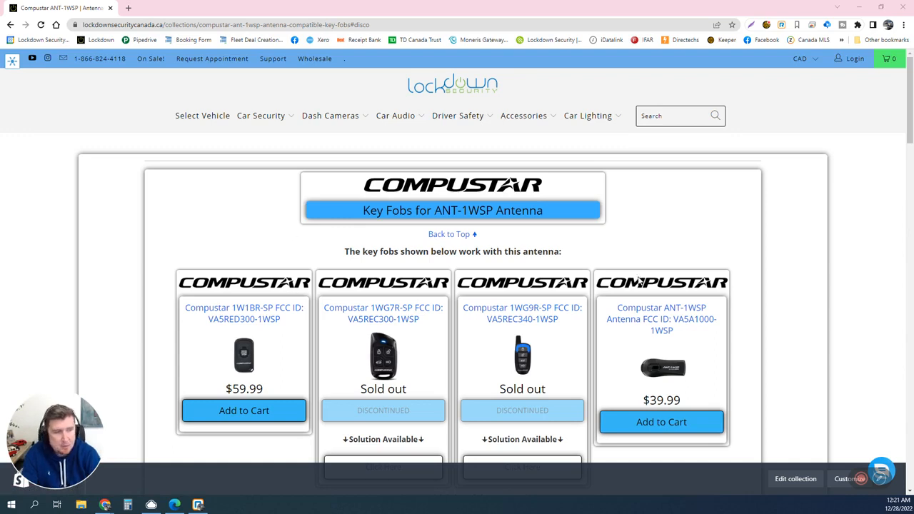
pyautogui.moveTo(460, 323)
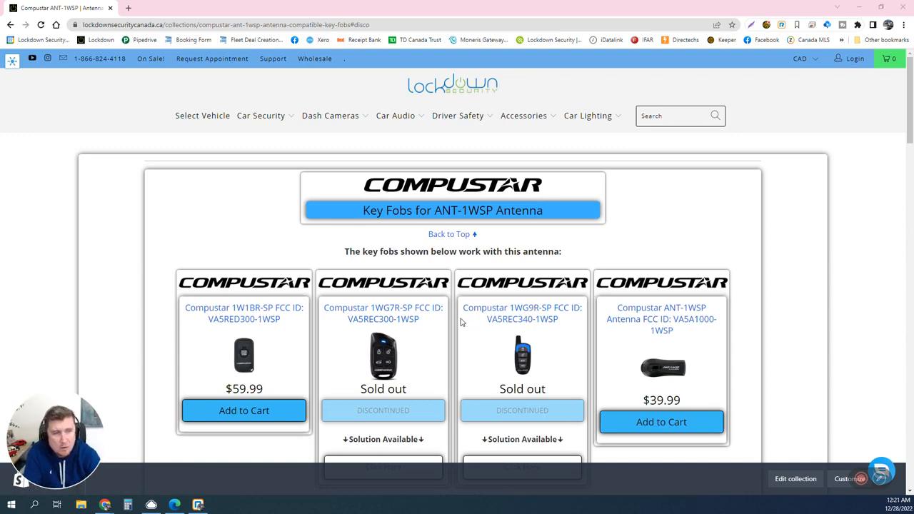
pyautogui.scroll(-3)
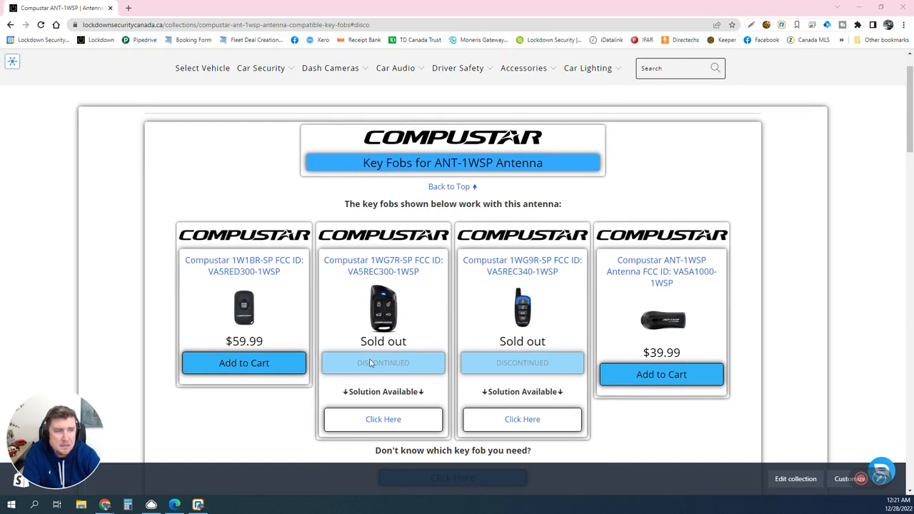
pyautogui.moveTo(377, 280)
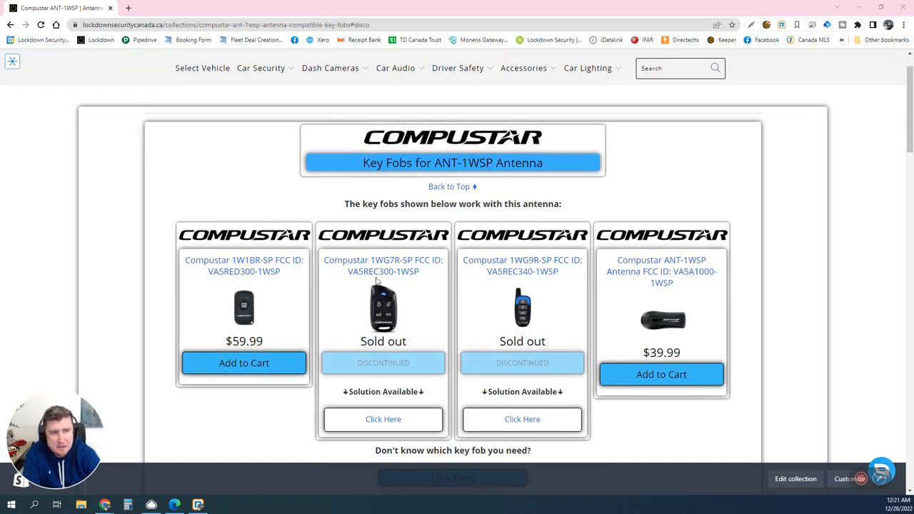
pyautogui.moveTo(531, 273)
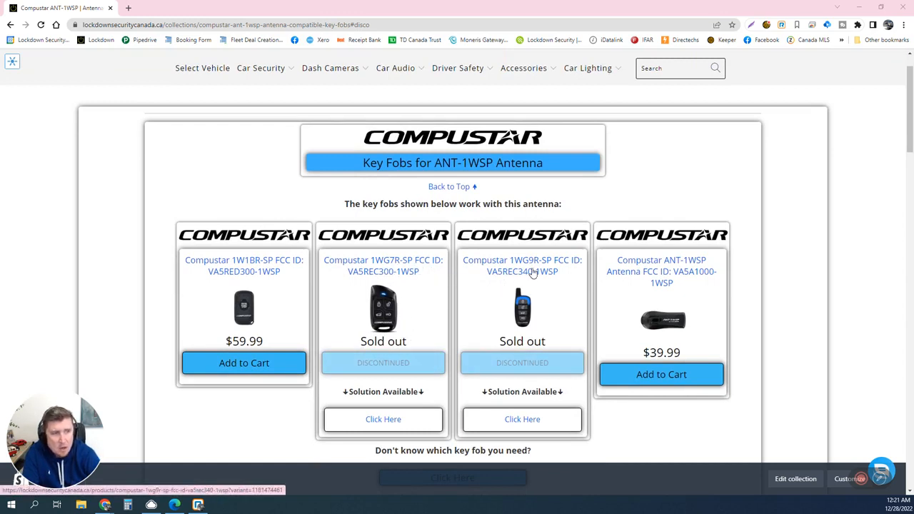
pyautogui.moveTo(427, 307)
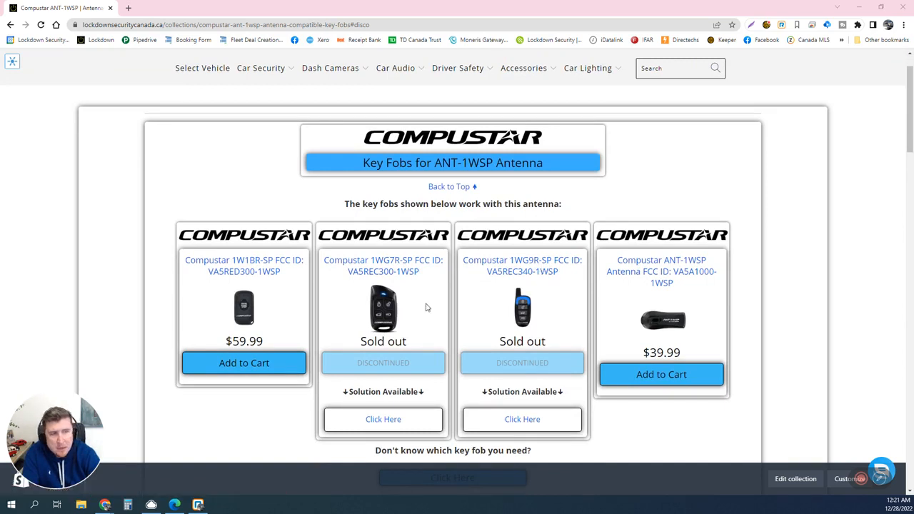
pyautogui.moveTo(503, 315)
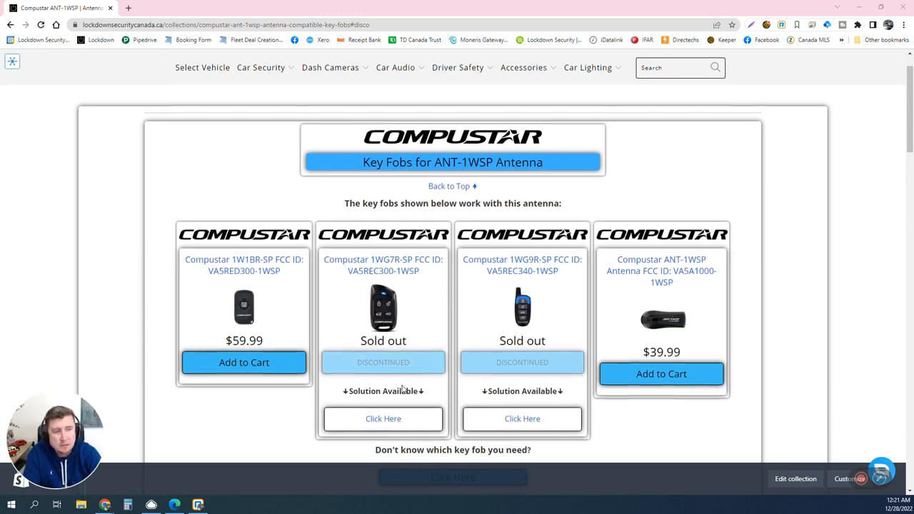
pyautogui.scroll(-3)
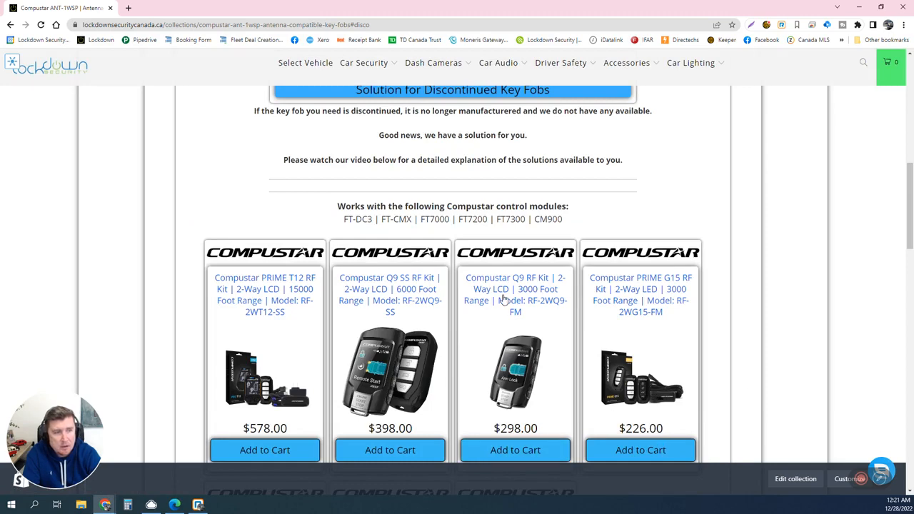
pyautogui.moveTo(648, 298)
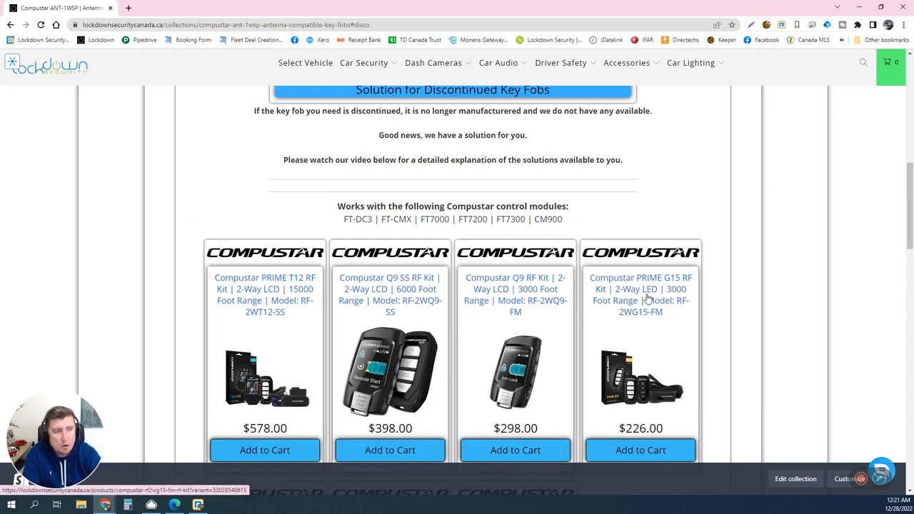
pyautogui.scroll(-3)
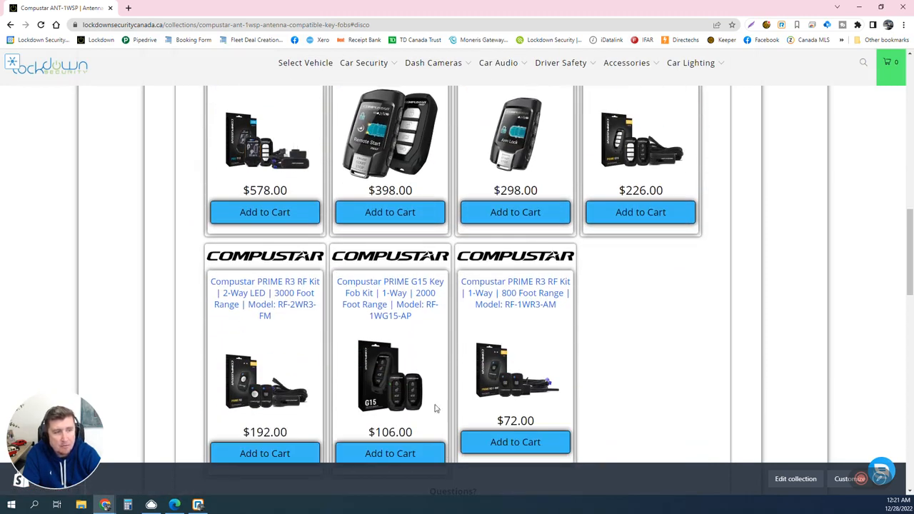
pyautogui.scroll(3)
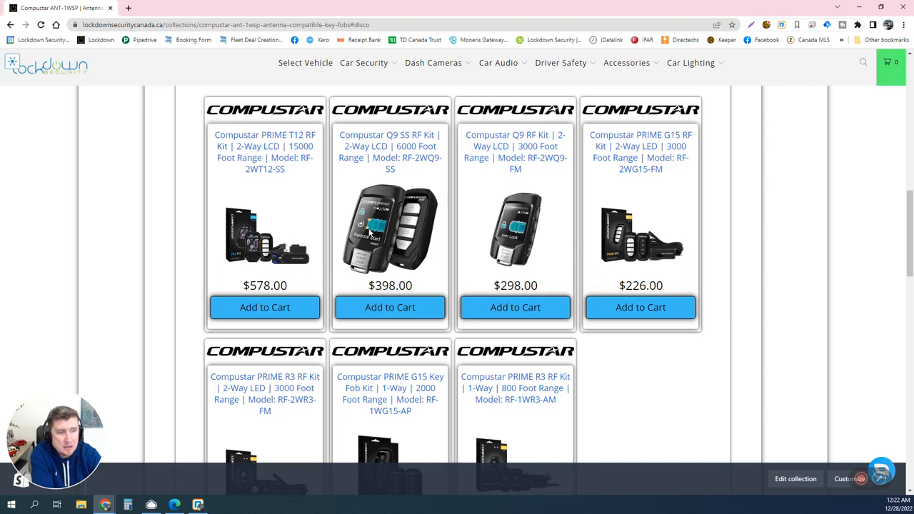
pyautogui.moveTo(593, 100)
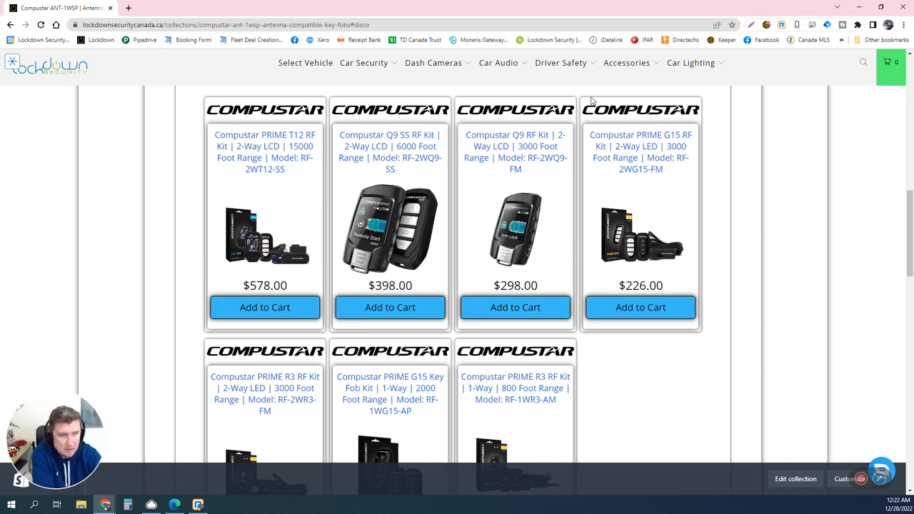
pyautogui.scroll(3)
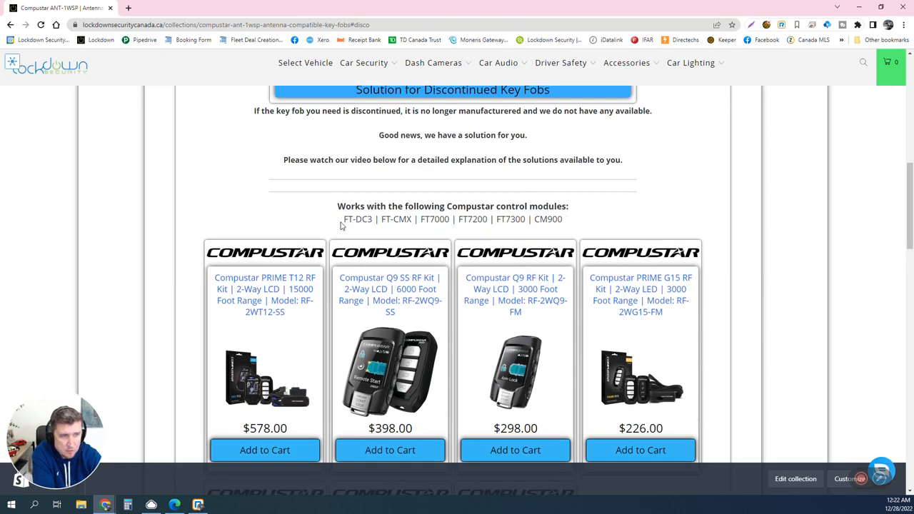
pyautogui.moveTo(420, 223)
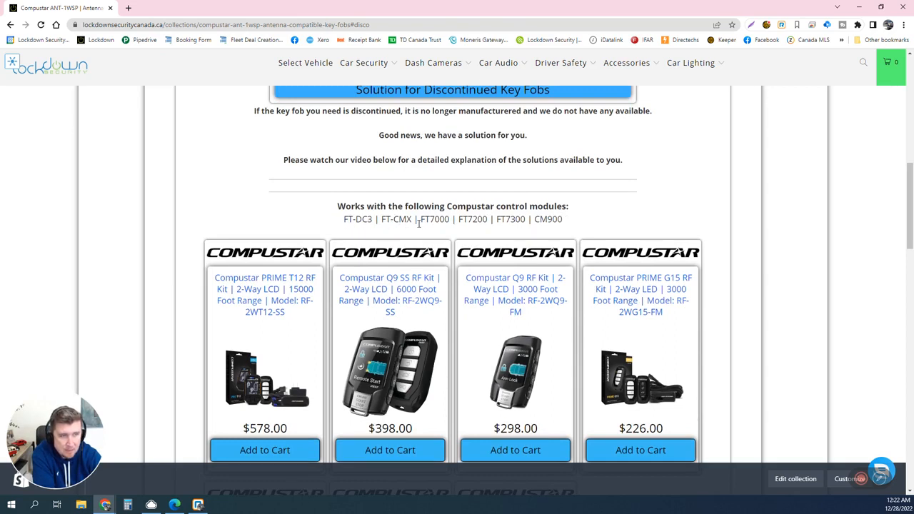
pyautogui.moveTo(482, 229)
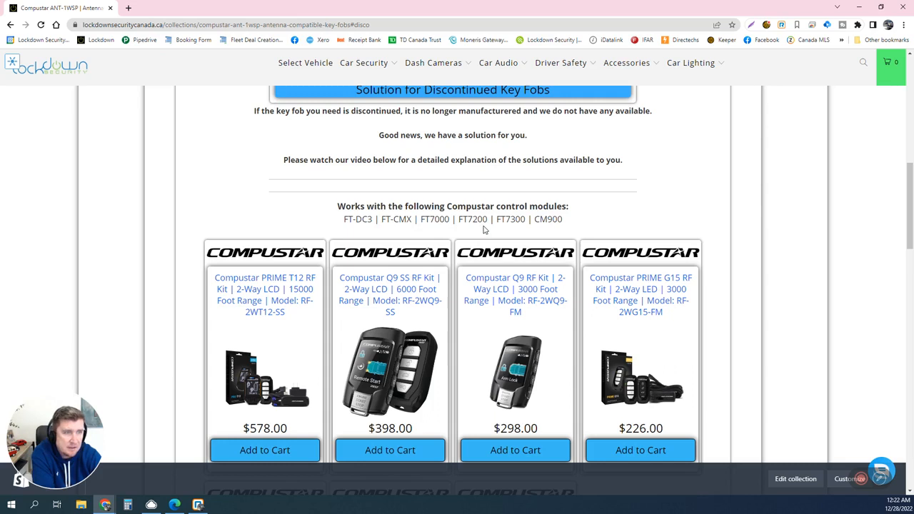
pyautogui.moveTo(543, 229)
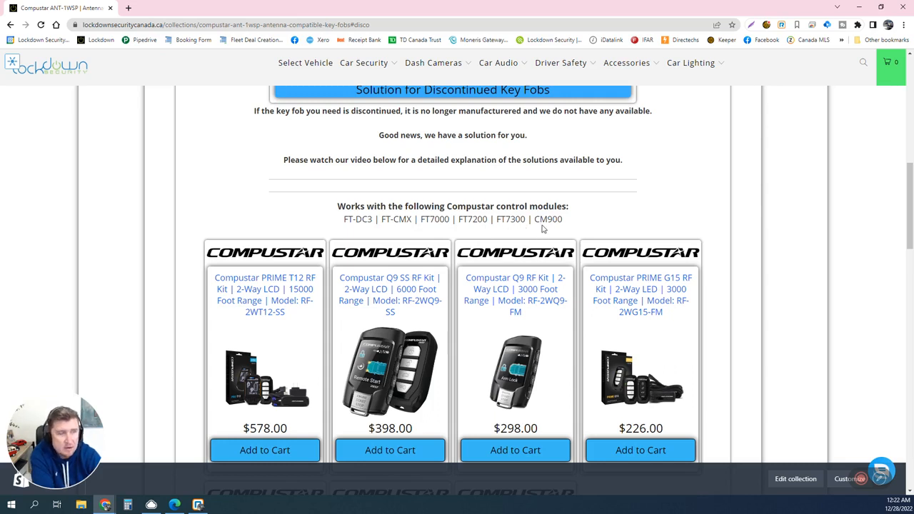
pyautogui.moveTo(545, 234)
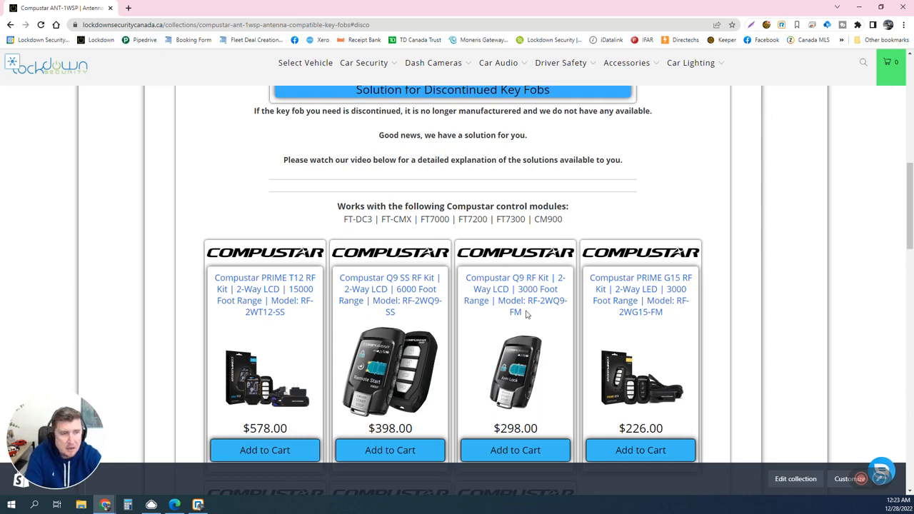
pyautogui.moveTo(528, 334)
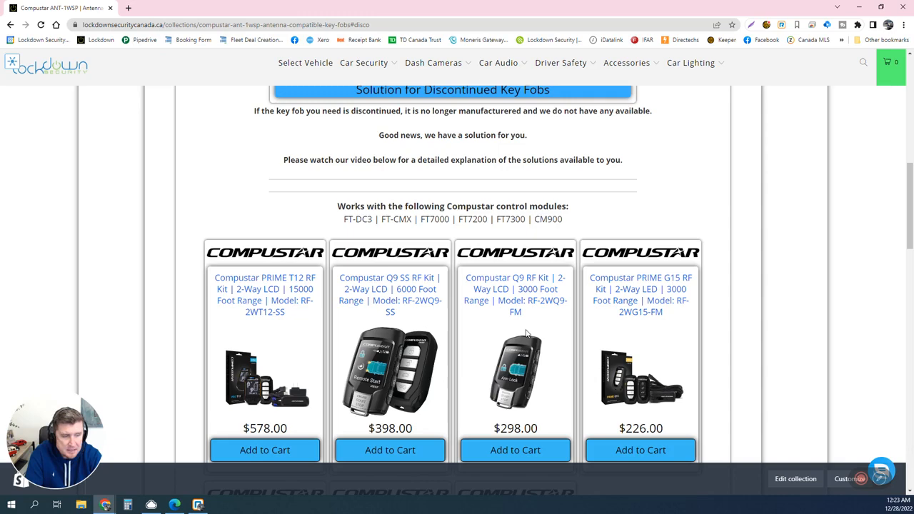
pyautogui.scroll(3)
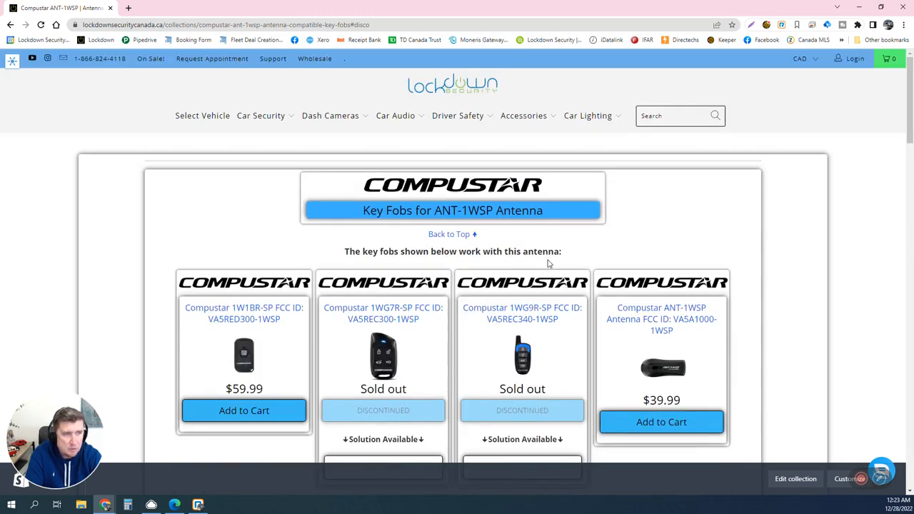
pyautogui.scroll(-3)
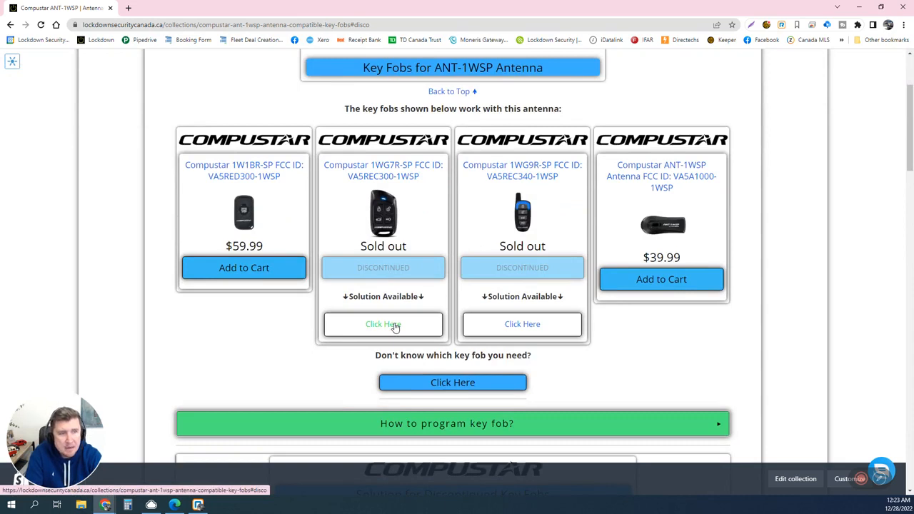
pyautogui.moveTo(383, 215)
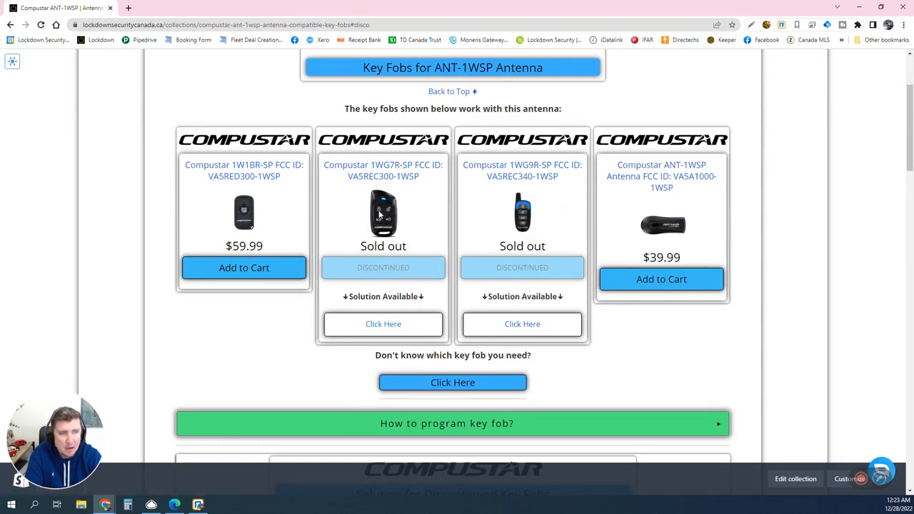
pyautogui.moveTo(360, 214)
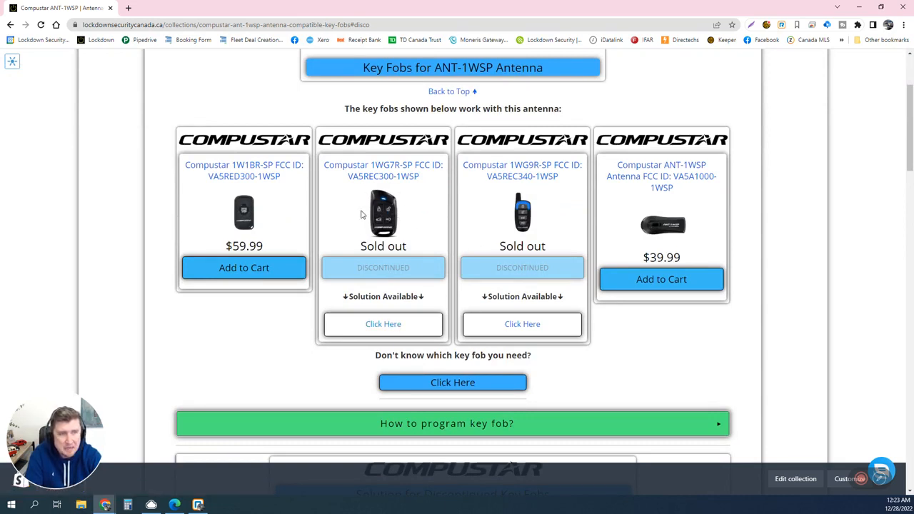
pyautogui.moveTo(497, 223)
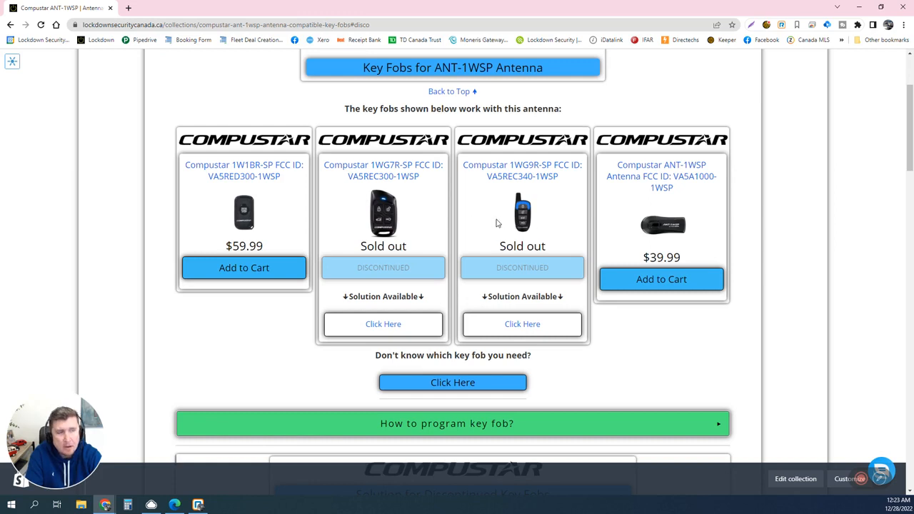
pyautogui.moveTo(221, 205)
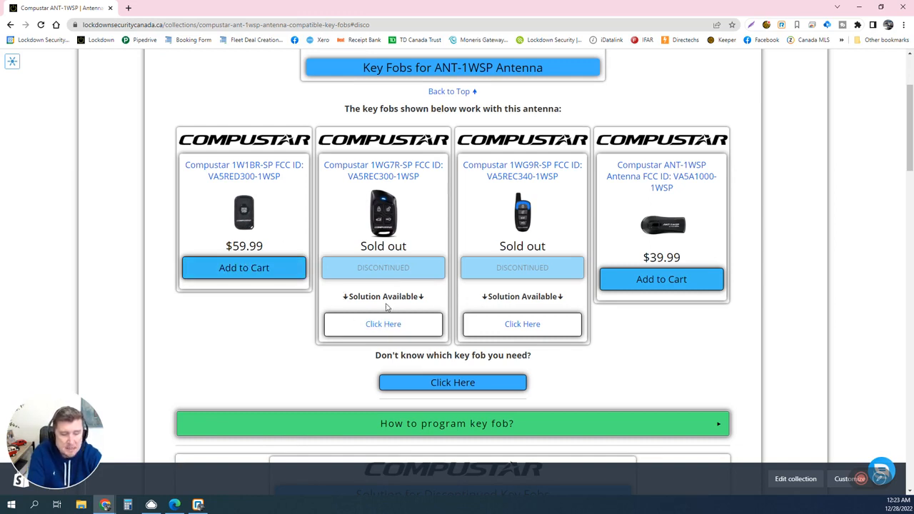
pyautogui.moveTo(250, 215)
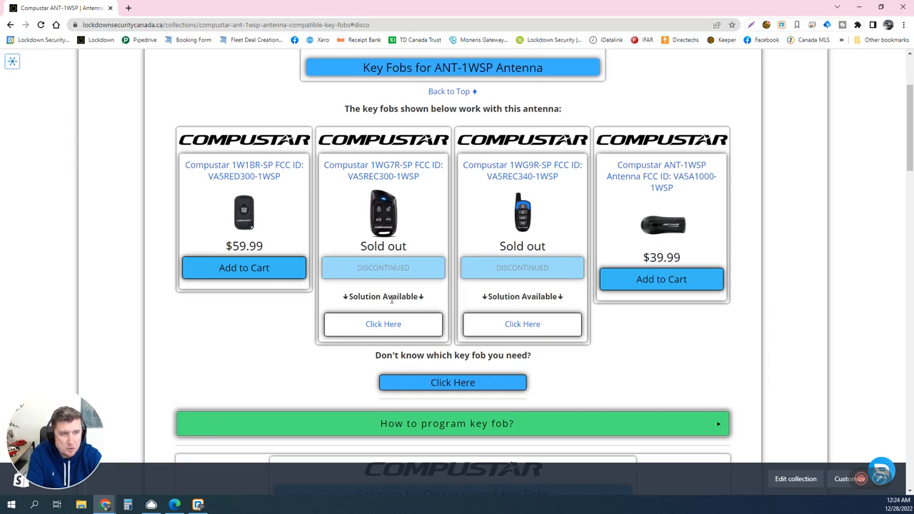
pyautogui.moveTo(417, 307)
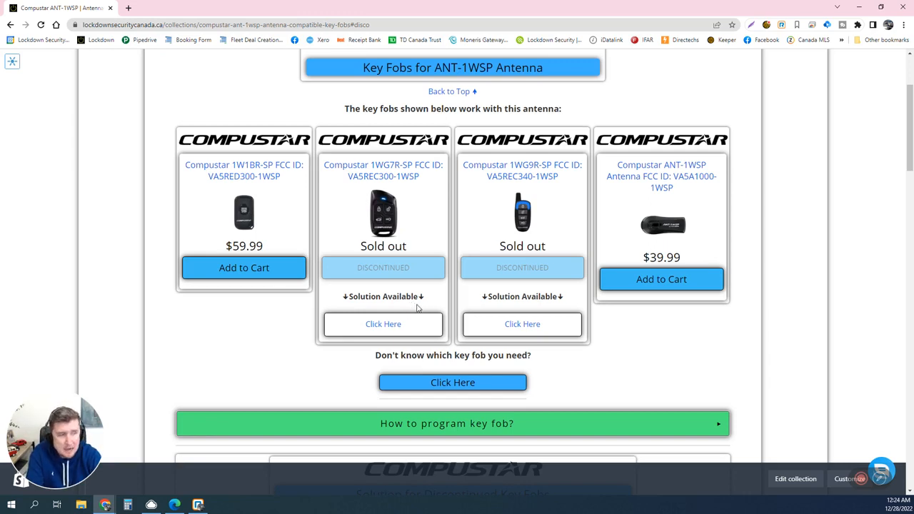
pyautogui.moveTo(453, 306)
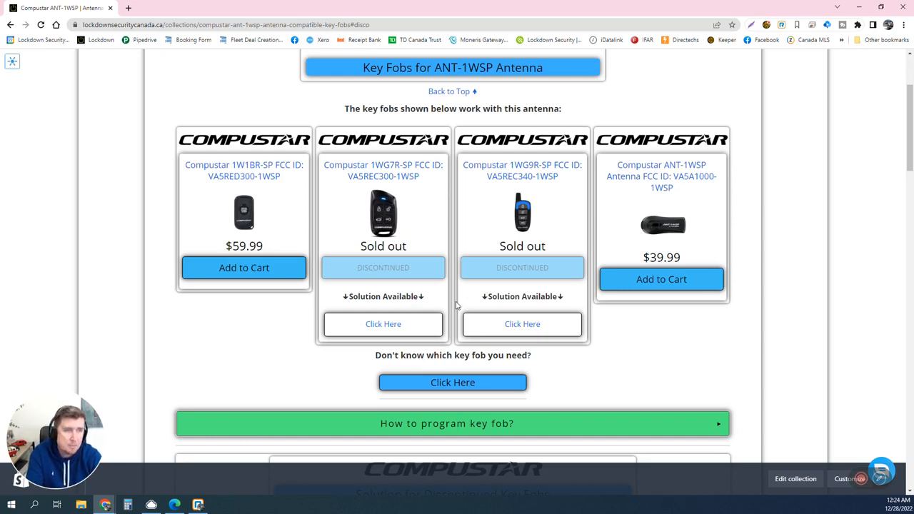
pyautogui.moveTo(354, 246)
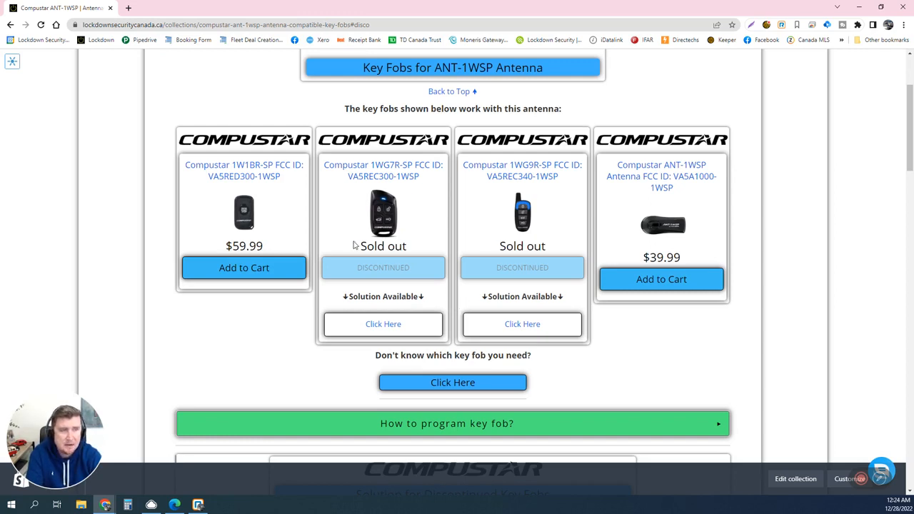
pyautogui.moveTo(411, 284)
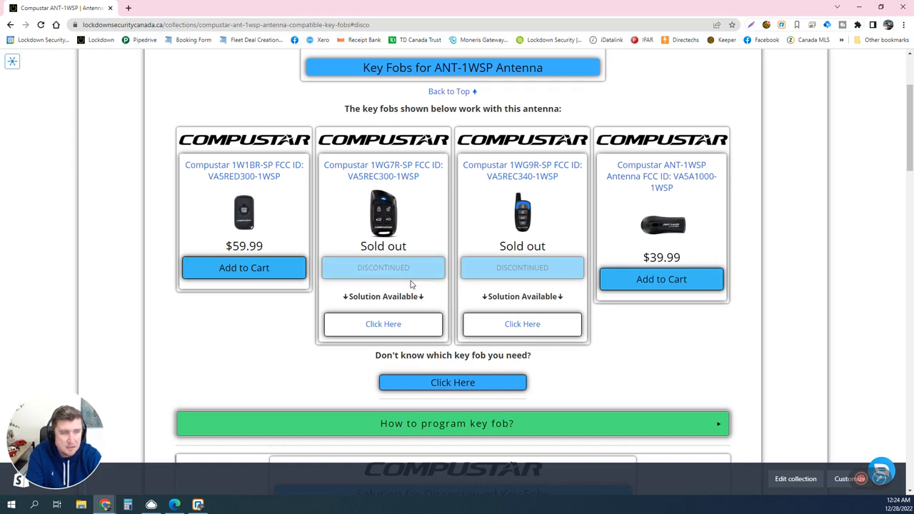
pyautogui.moveTo(383, 323)
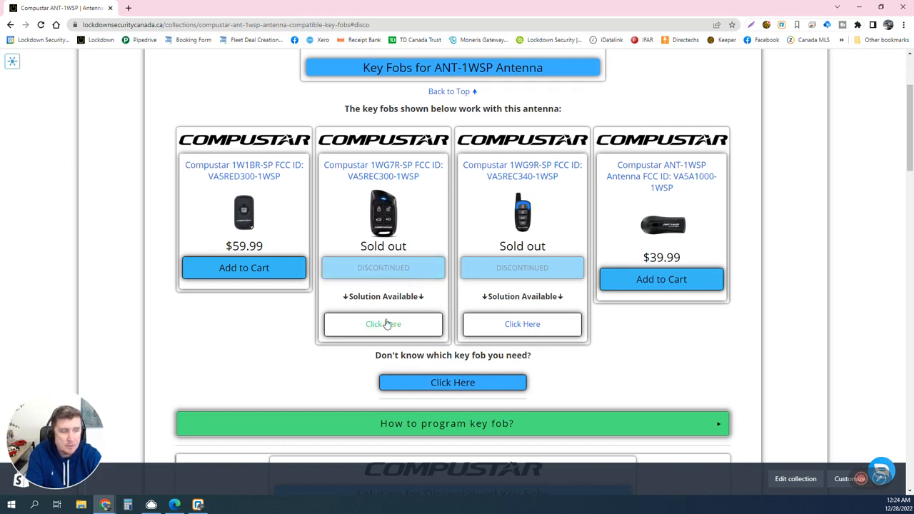
pyautogui.moveTo(383, 323)
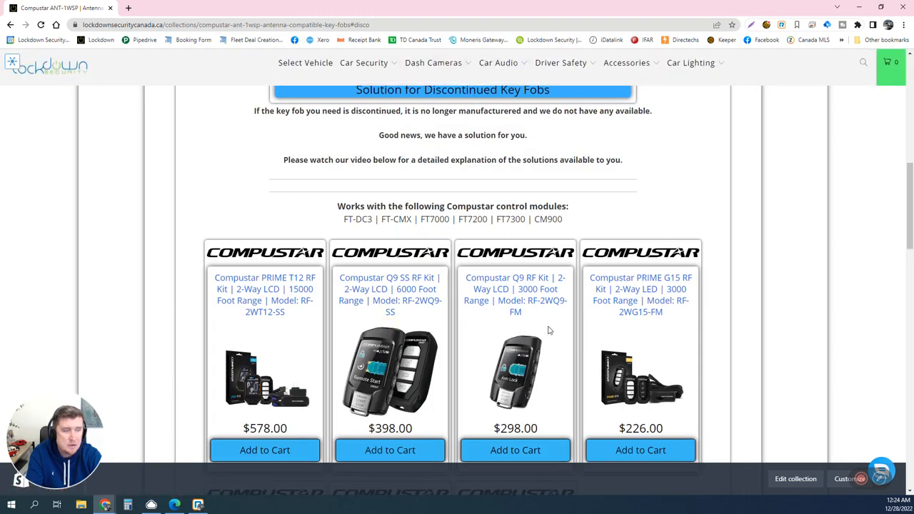
pyautogui.scroll(-3)
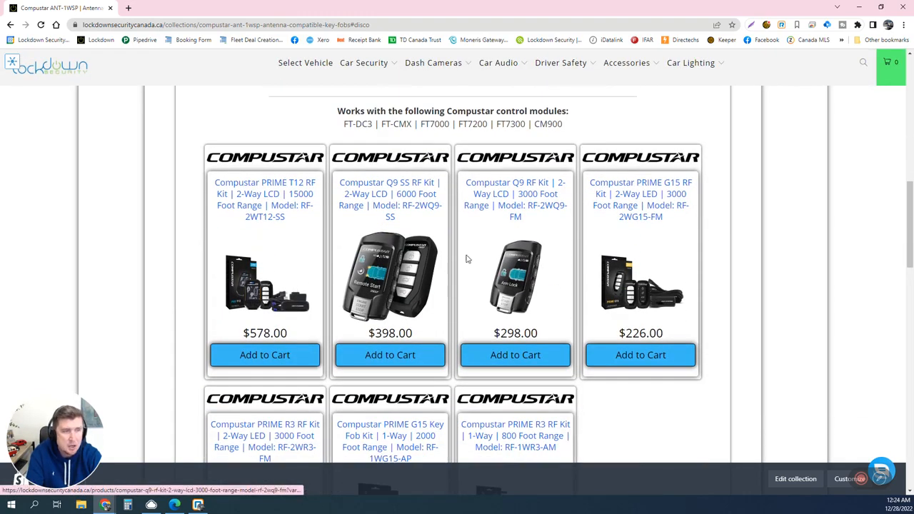
pyautogui.moveTo(383, 223)
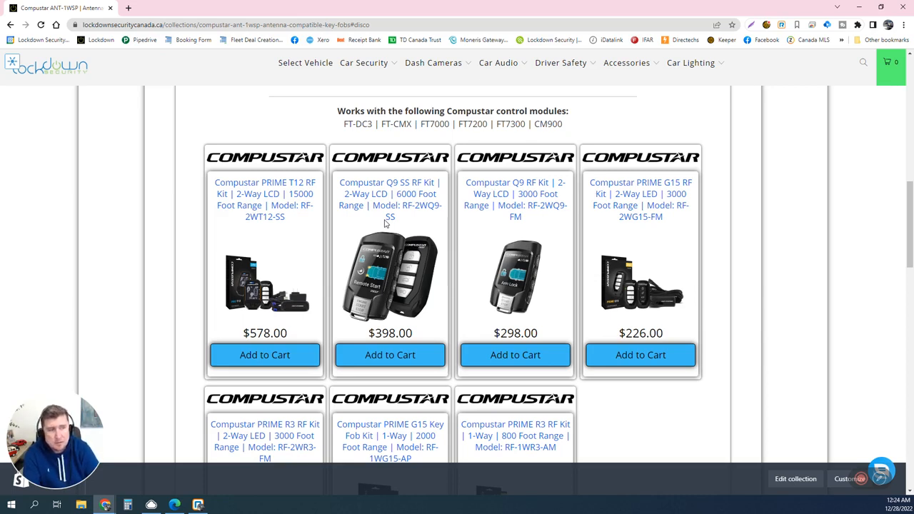
pyautogui.moveTo(388, 206)
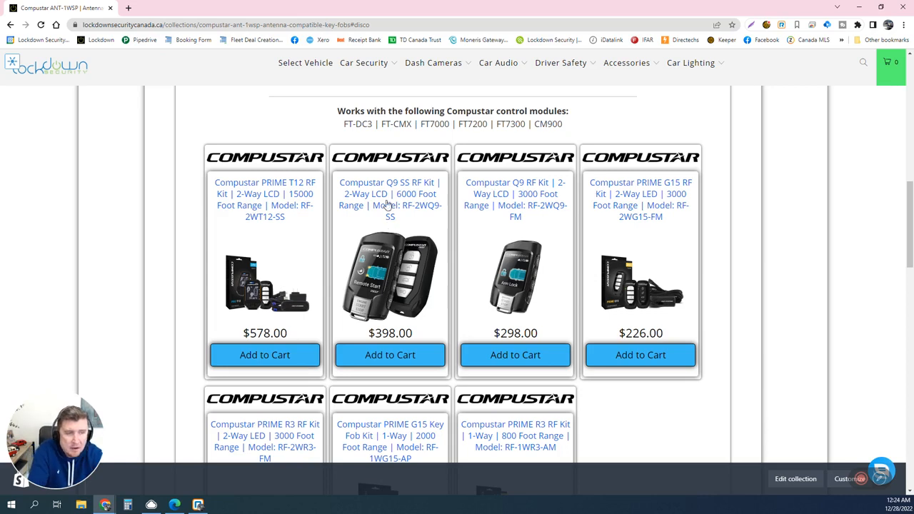
pyautogui.moveTo(391, 233)
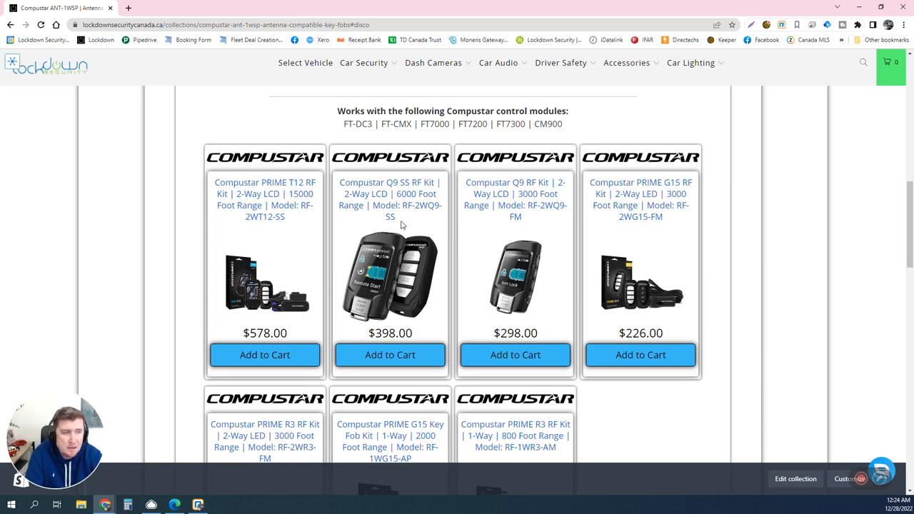
pyautogui.moveTo(405, 217)
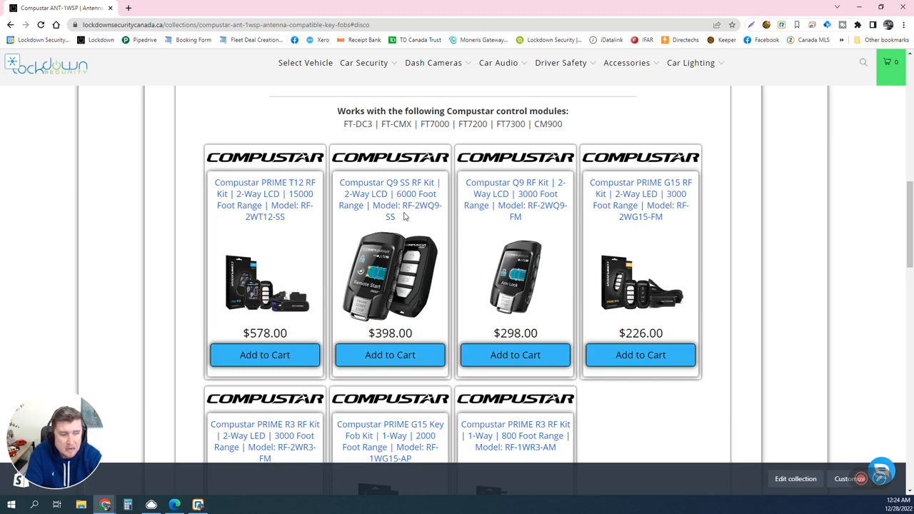
pyautogui.scroll(-3)
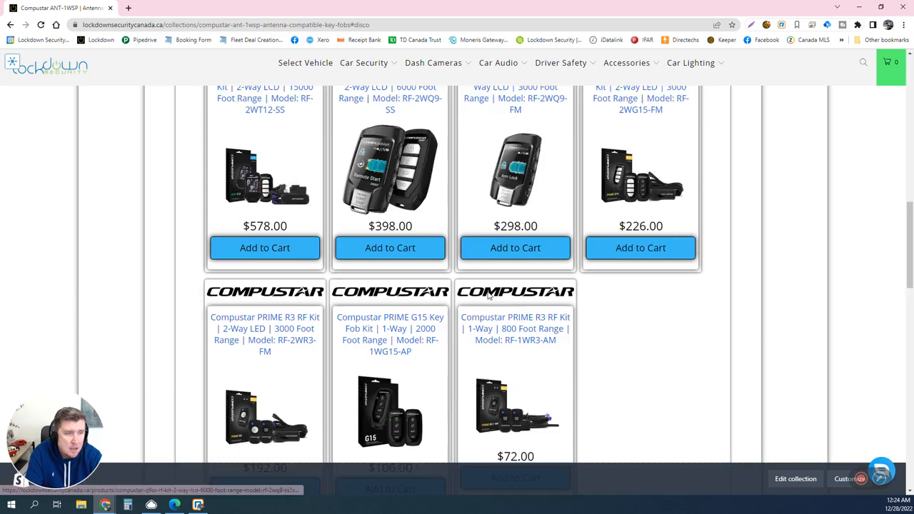
pyautogui.scroll(-3)
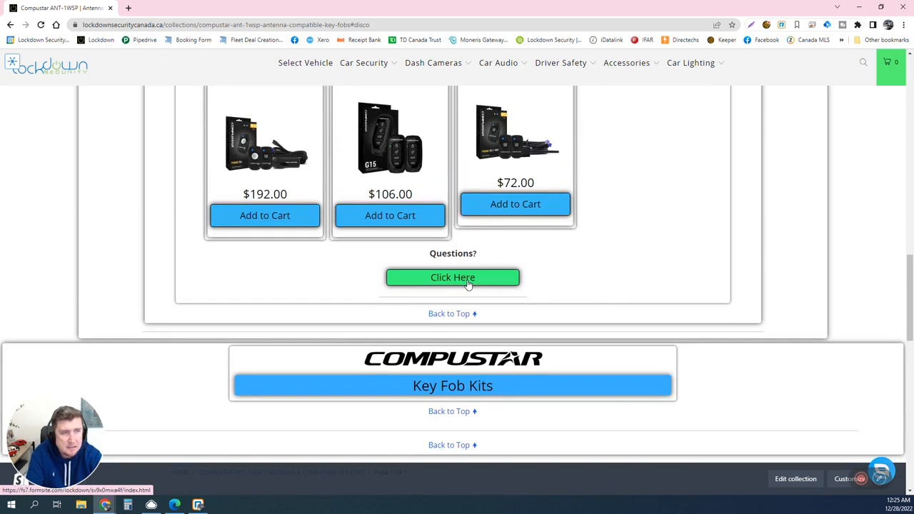
pyautogui.scroll(3)
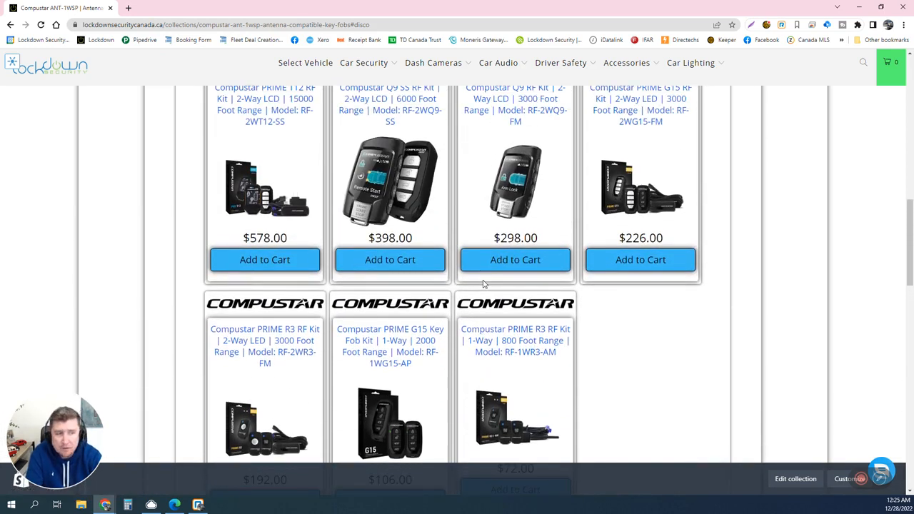
pyautogui.moveTo(515, 330)
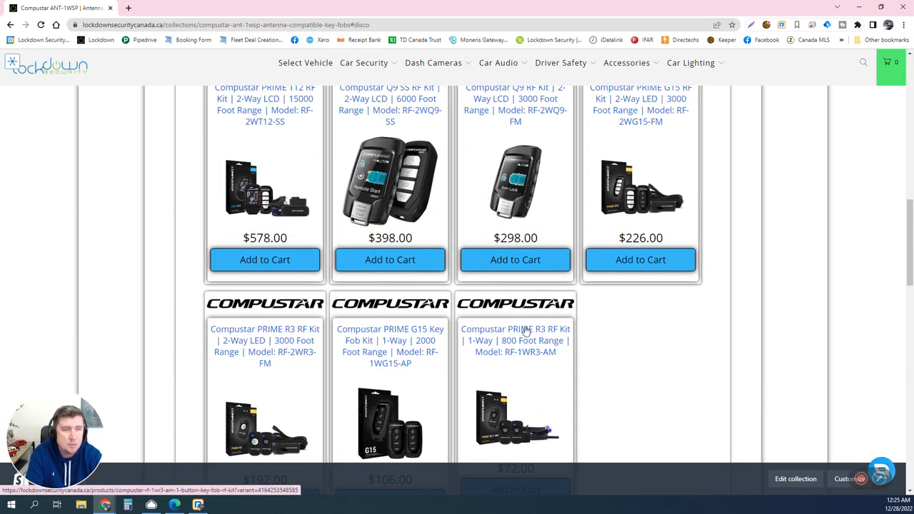
pyautogui.moveTo(745, 383)
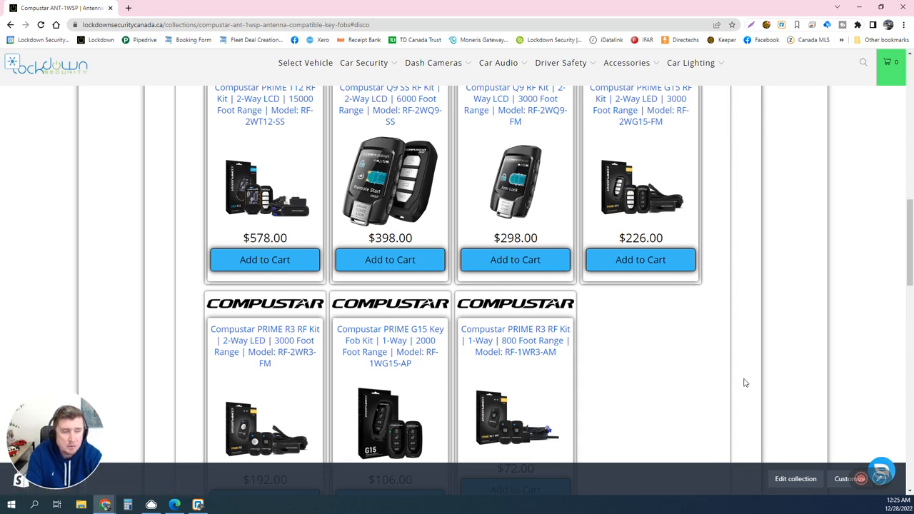
pyautogui.moveTo(748, 374)
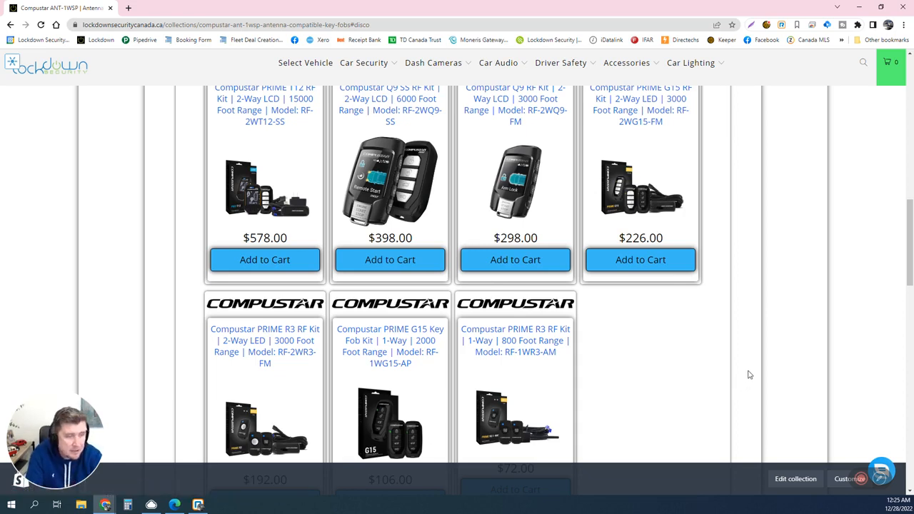
pyautogui.moveTo(726, 380)
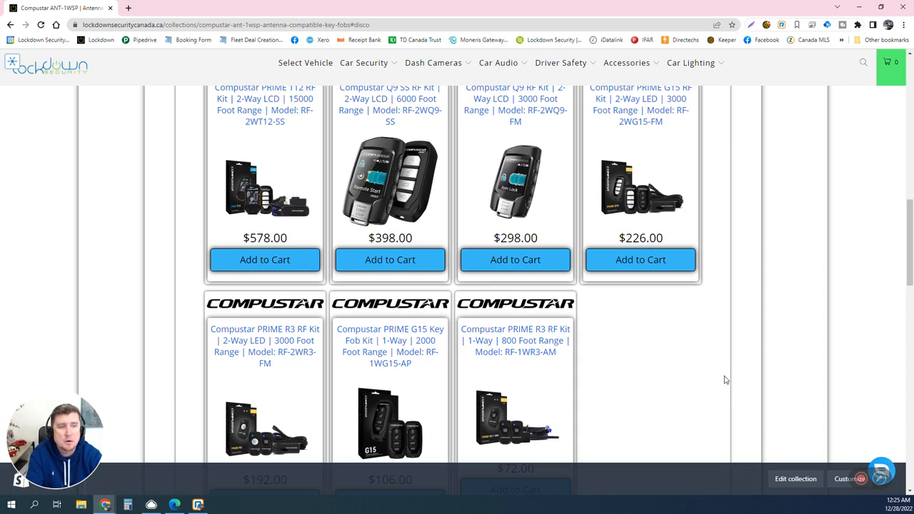
pyautogui.moveTo(589, 354)
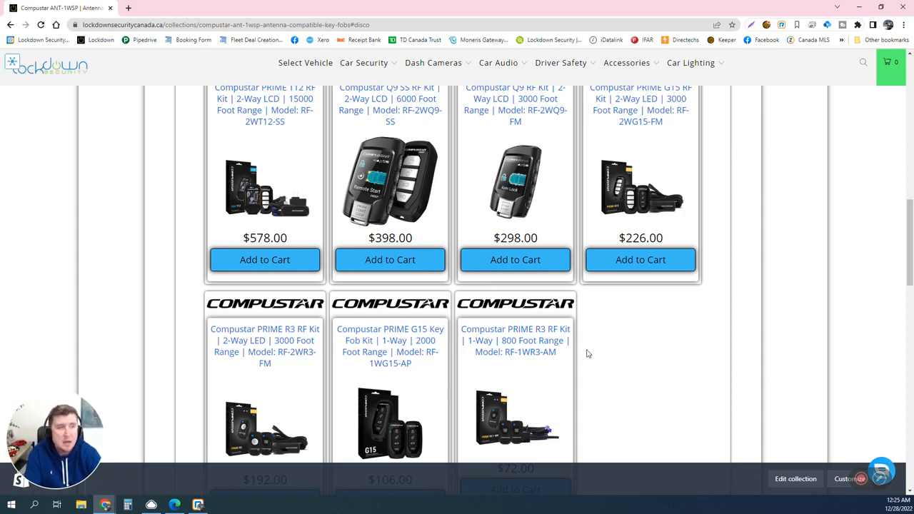
pyautogui.moveTo(654, 364)
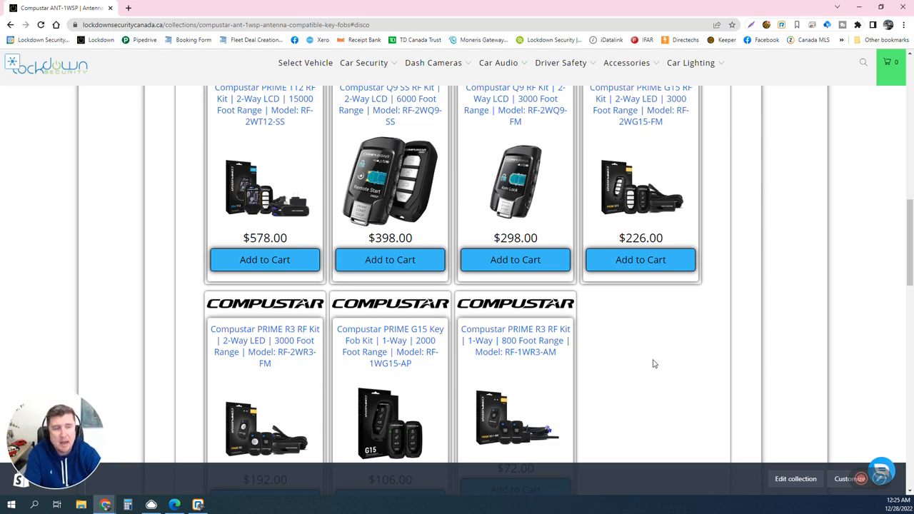